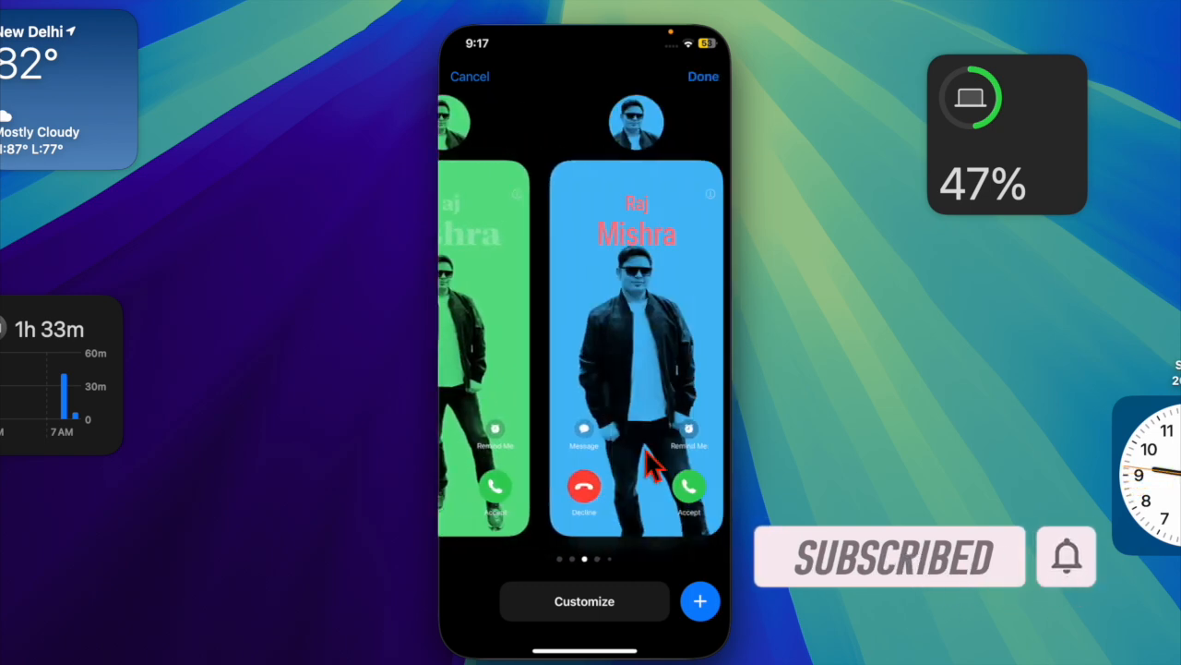
Step: Swipe to the next saved contact poster, the plain blue photo poster
left_click_drag(646, 350, 508, 351)
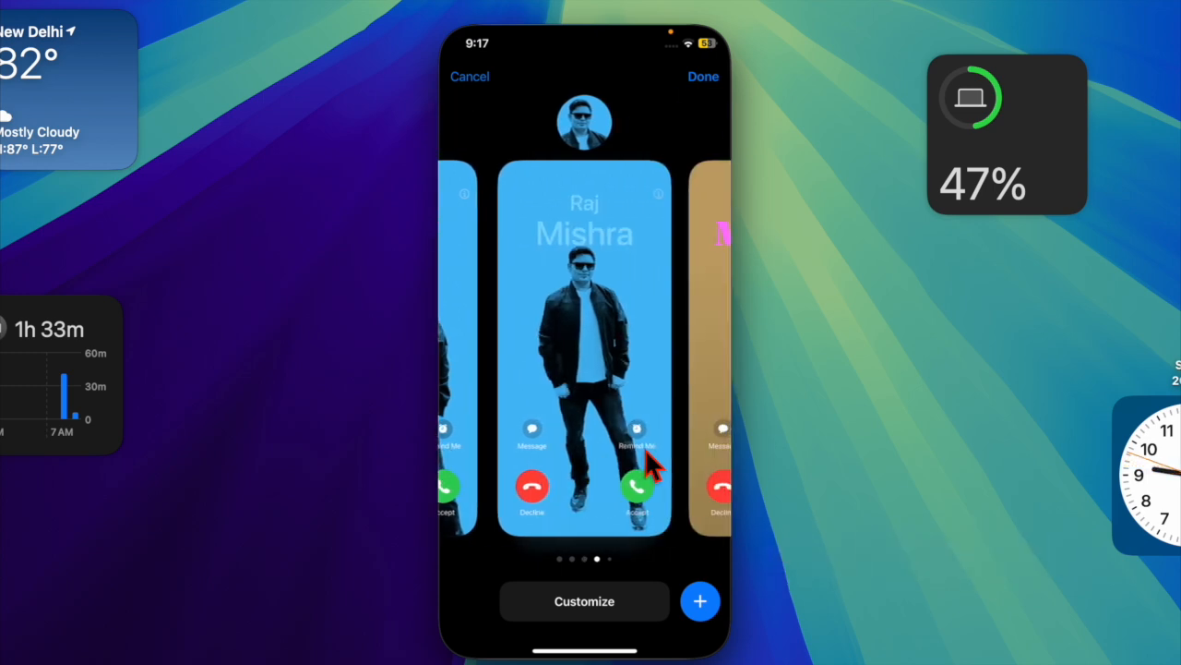
scroll("left", 3)
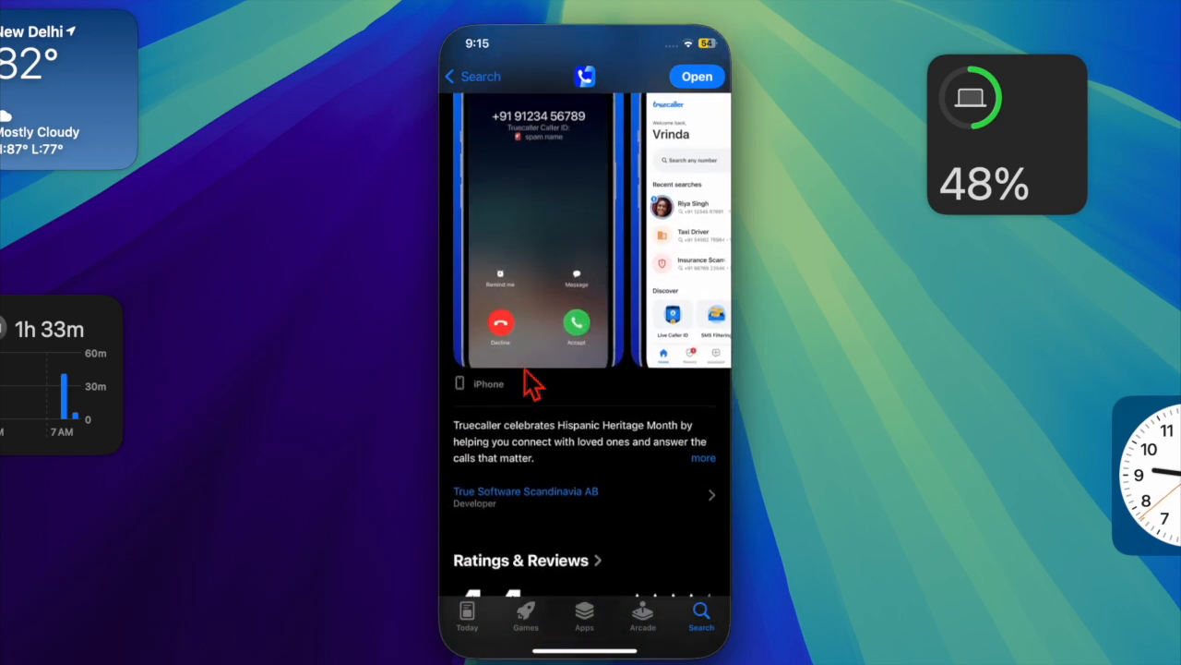
Step: Scroll to Truecaller's Preview and swipe through screenshots to 'Filter SMS'
scroll("down", 3)
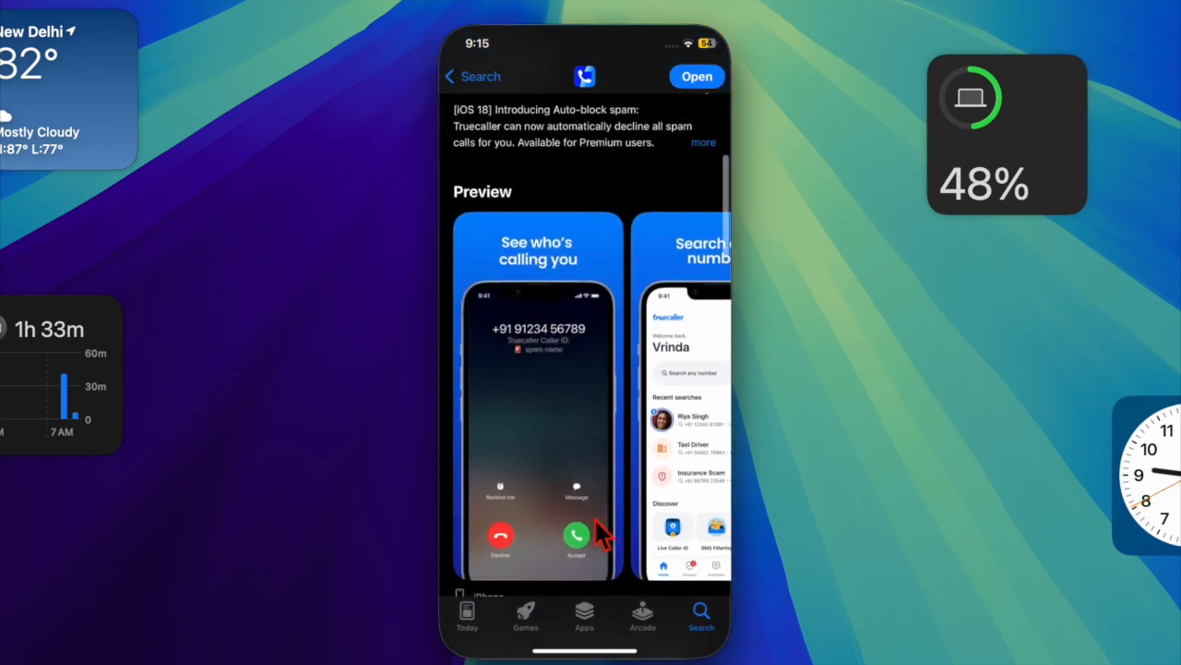
mouse_move(622, 337)
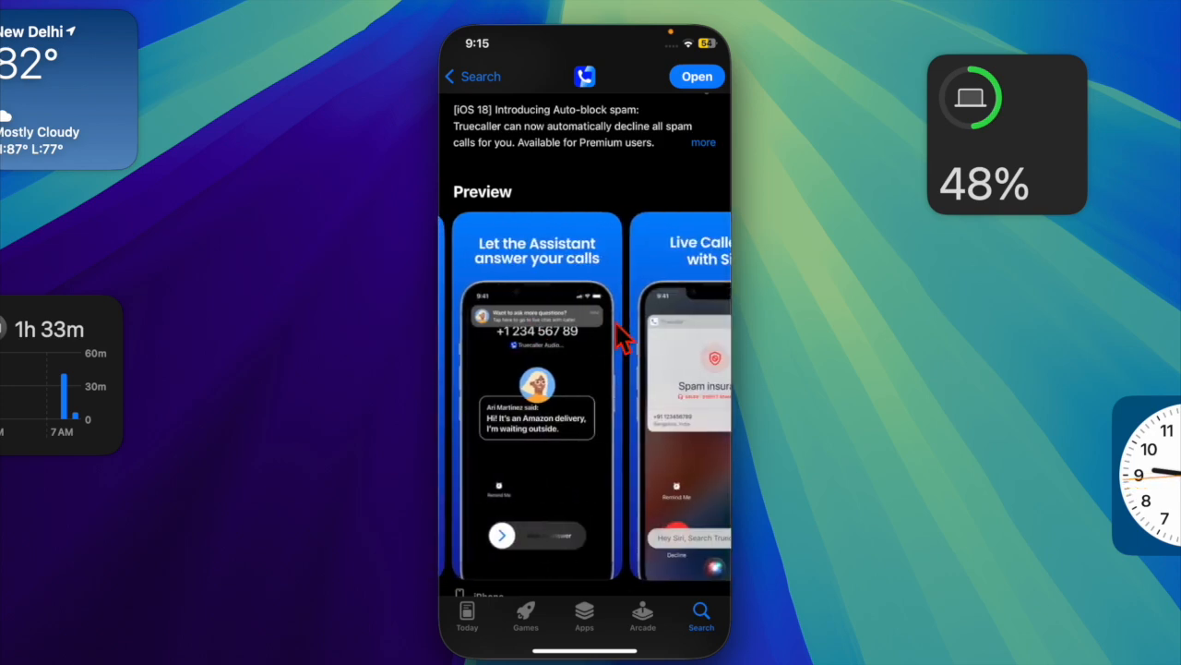
scroll("left", 3)
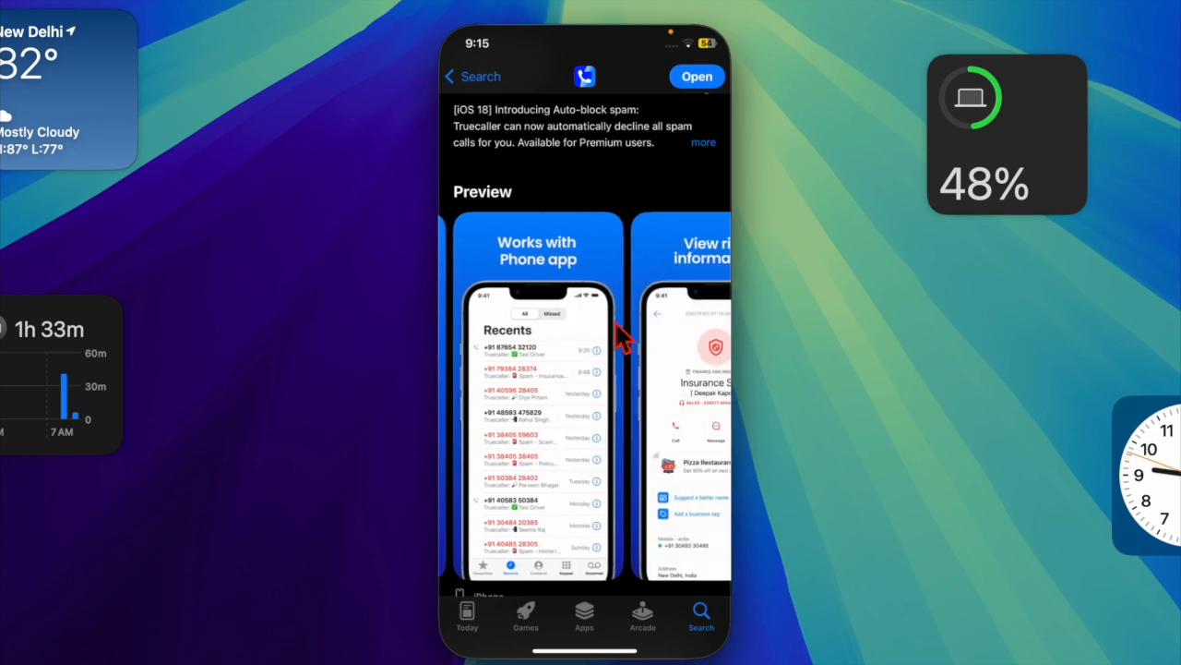
scroll("left", 3)
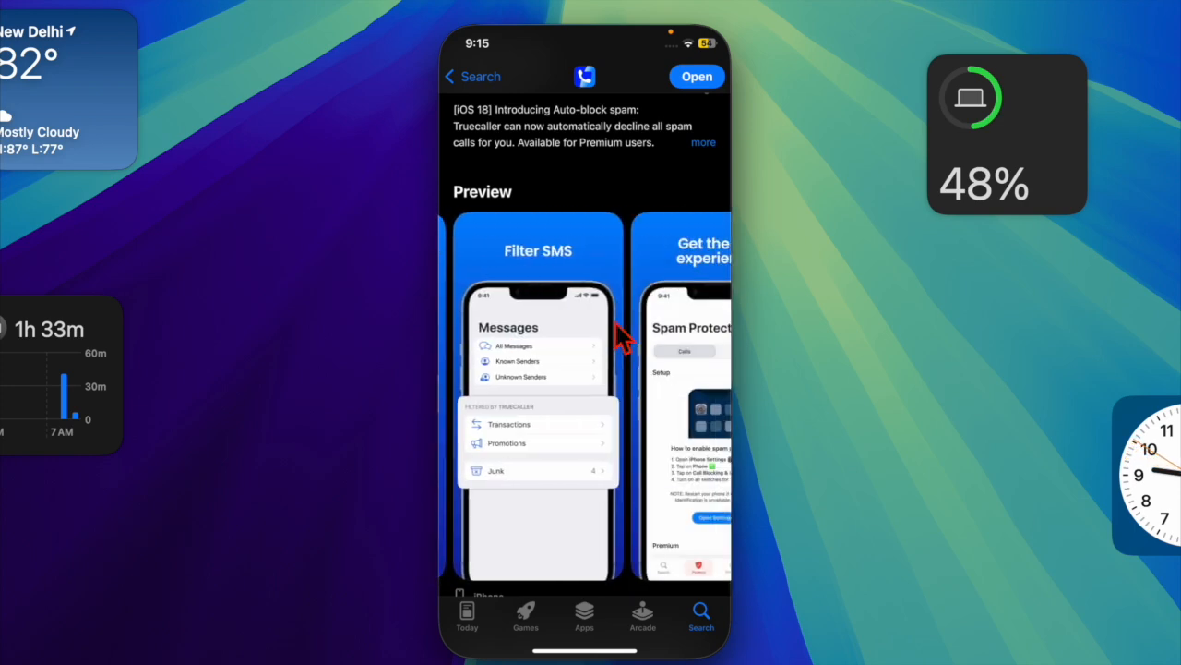
scroll("left", 3)
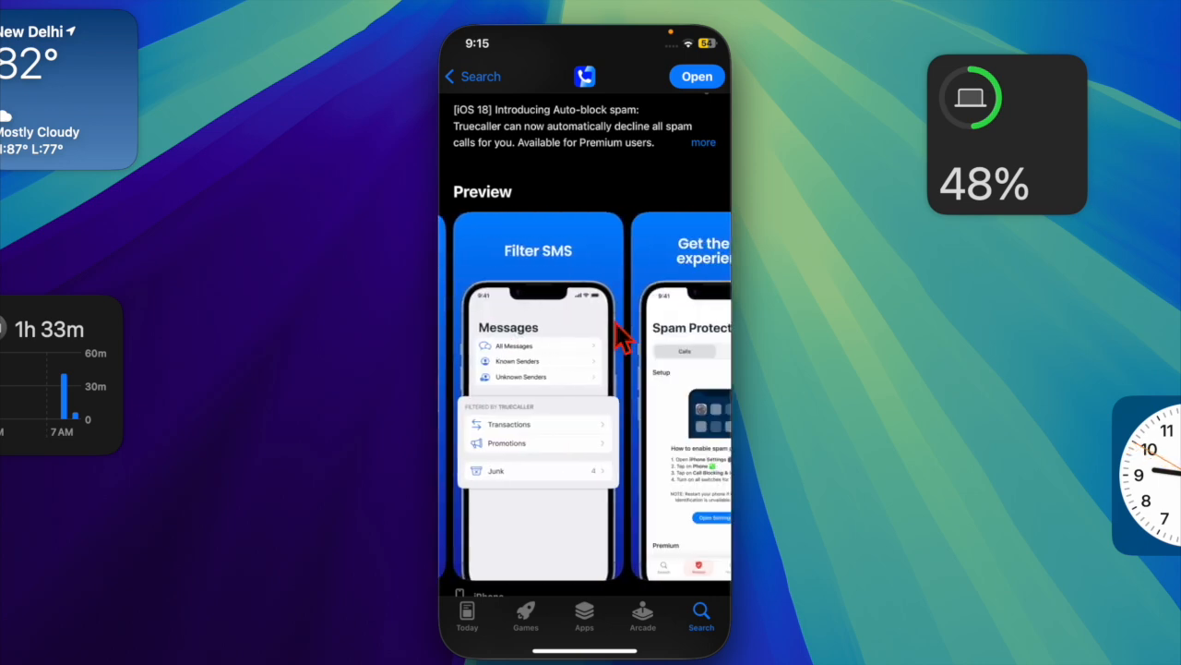
scroll("left", 3)
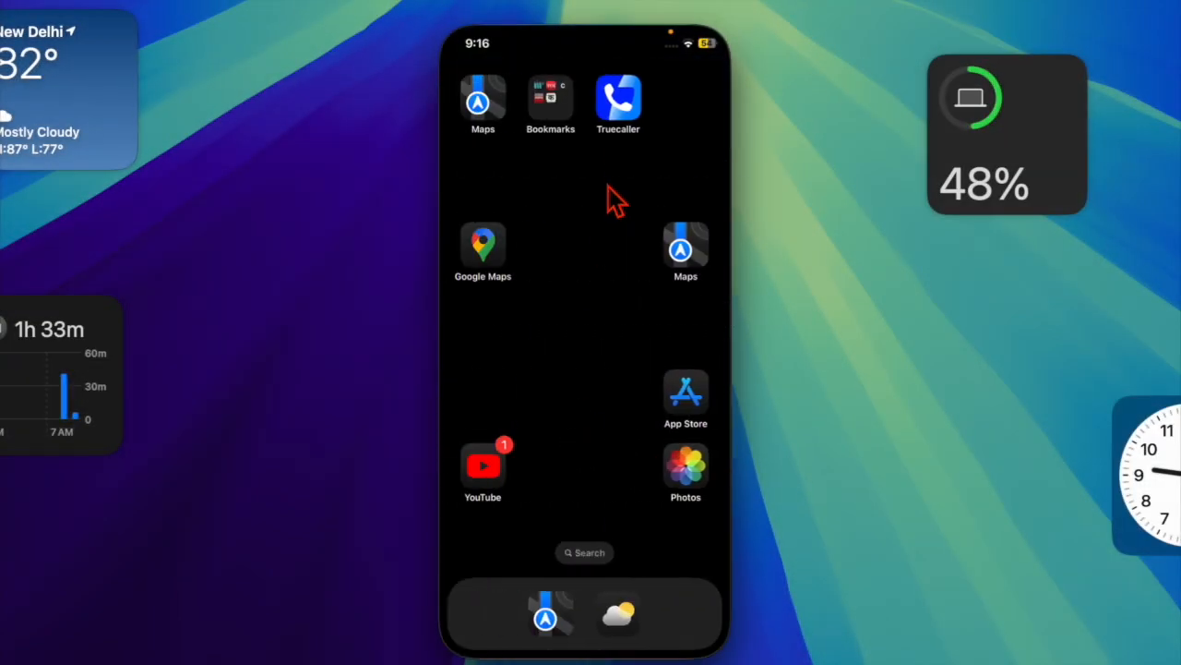
mouse_move(599, 179)
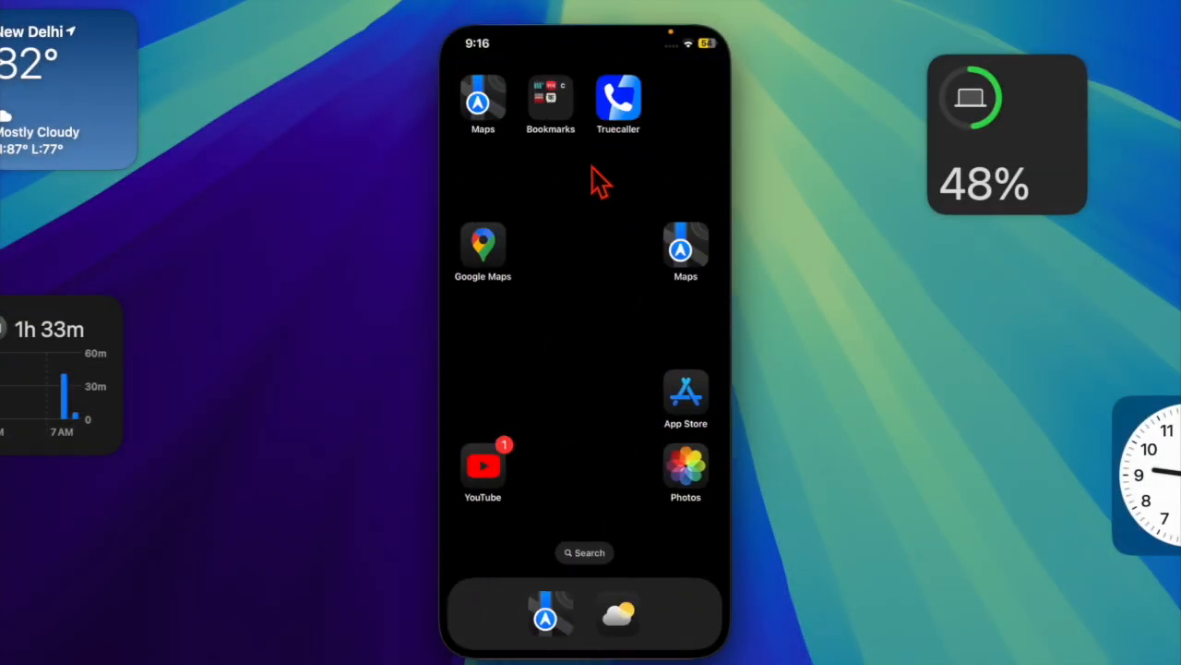
Step: Open the Truecaller app from its Home Screen icon
left_click(617, 99)
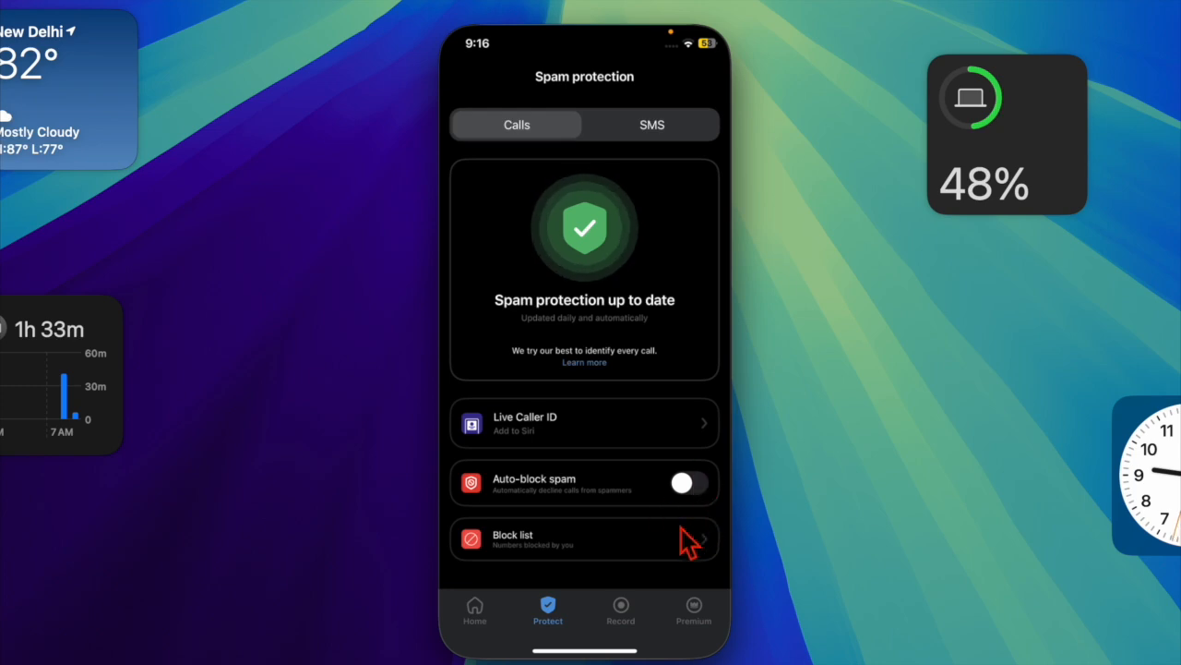
Step: Switch on Auto-block spam and confirm Enable in the warning sheet
left_click(681, 483)
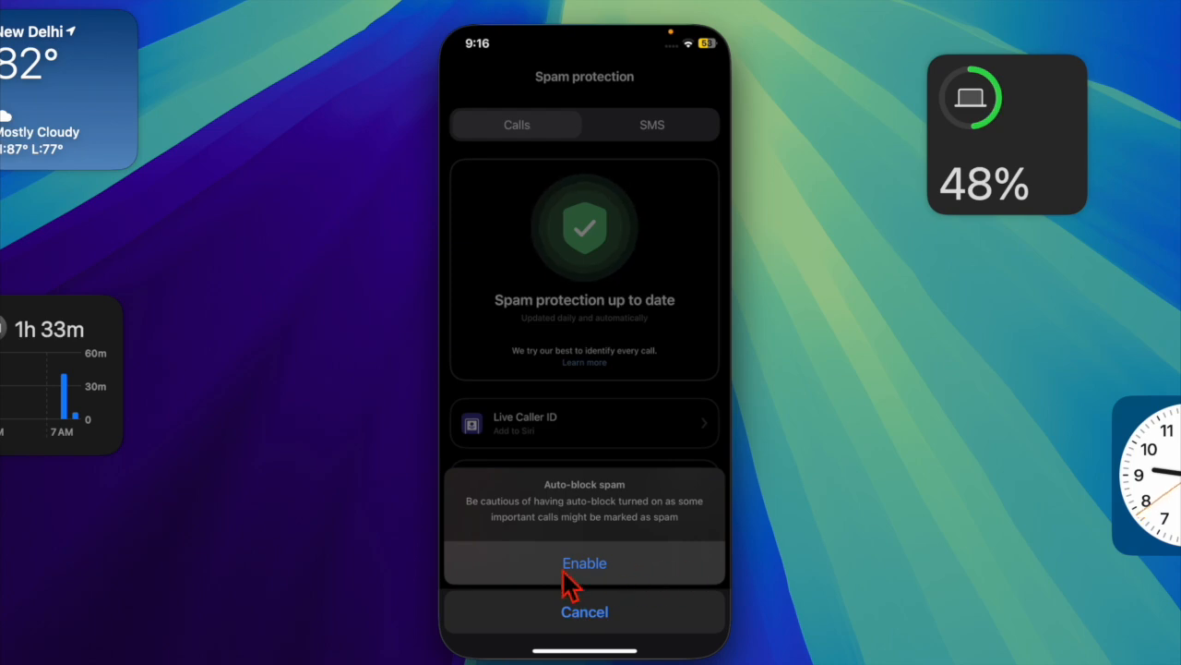
left_click(584, 563)
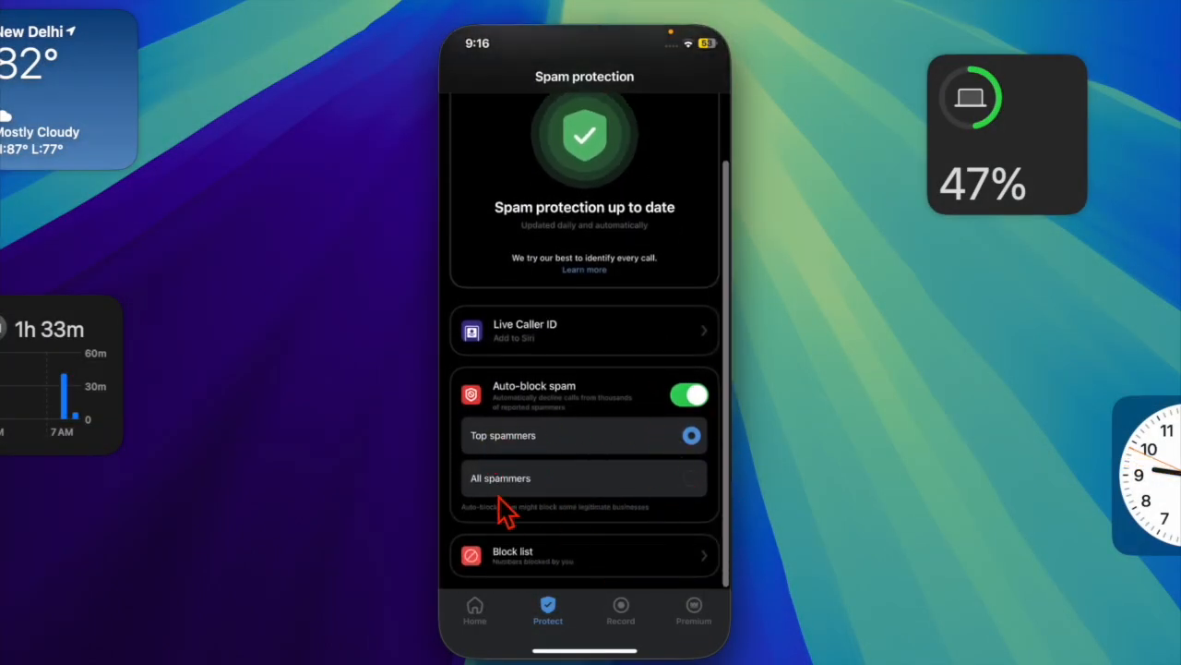
Step: Select All spammers instead of Top spammers for auto-blocking
left_click(692, 477)
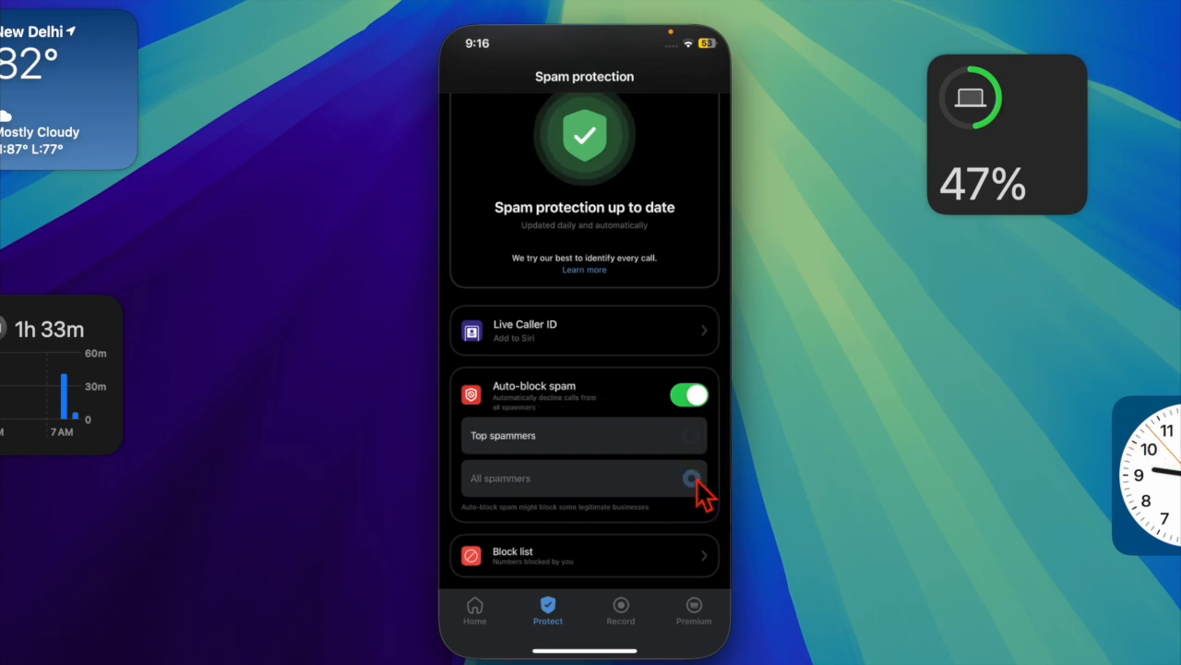
left_click(690, 435)
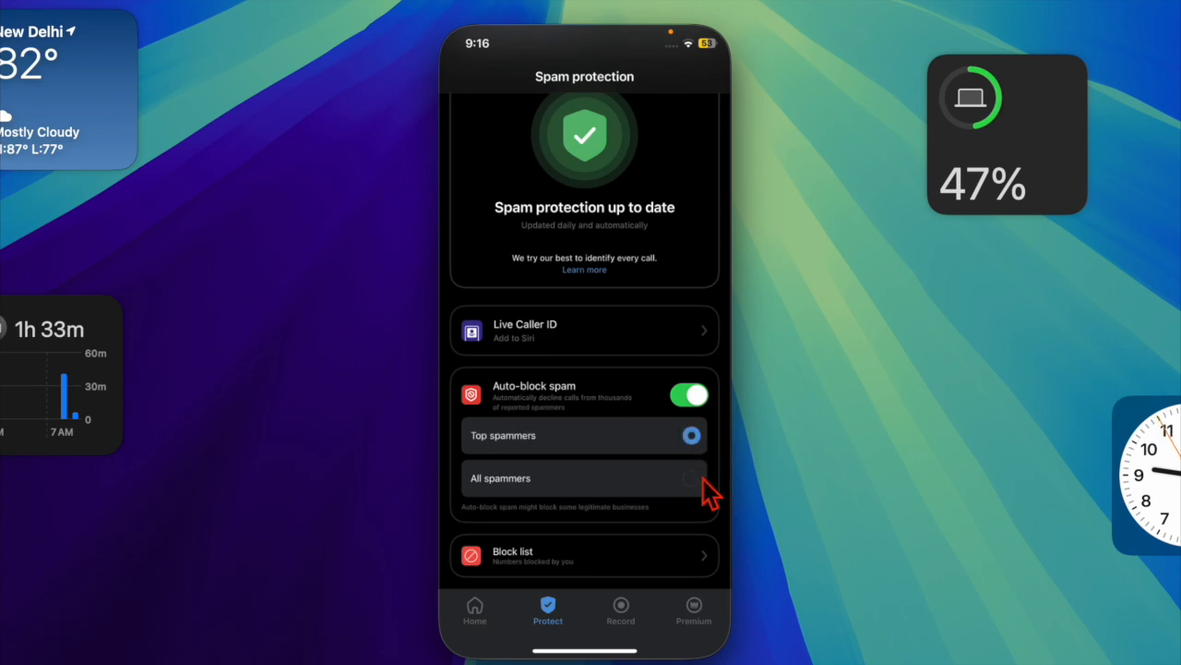
left_click(691, 478)
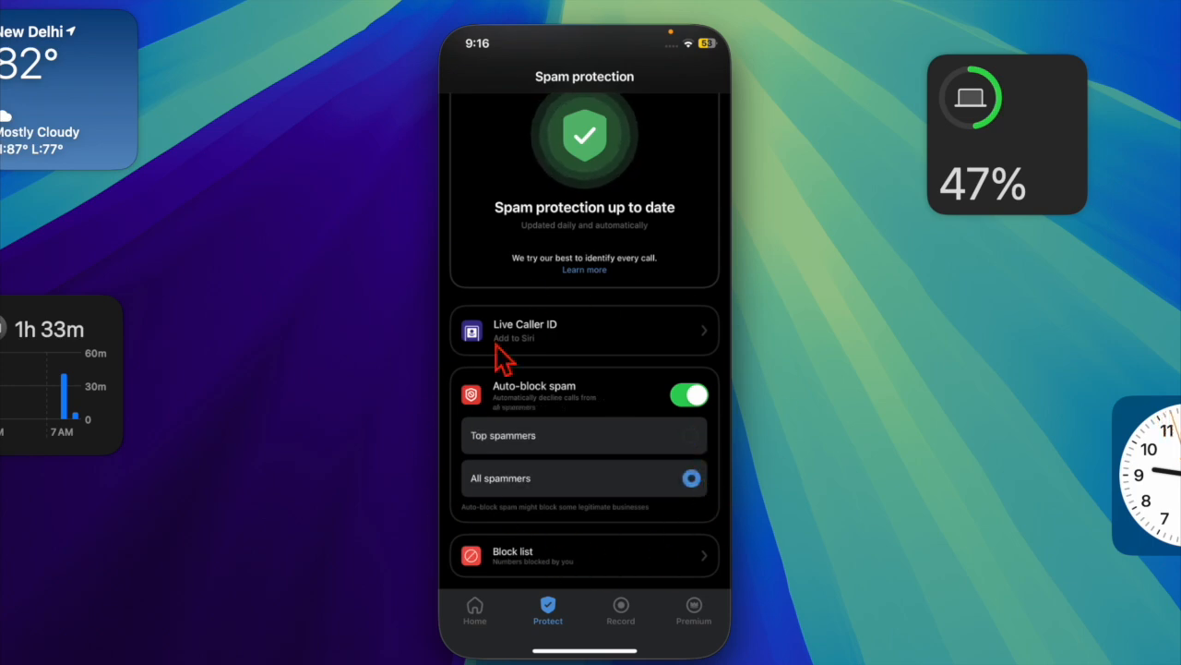